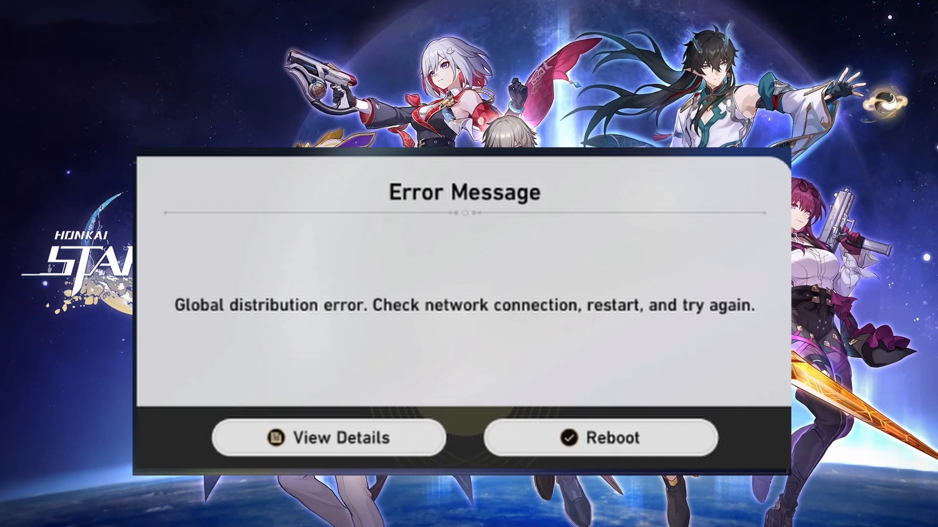
Switch 'Allow VPN over metered networks' and 'Allow VPN while roaming' to Off
{"action": "left_click", "coordinate": [600, 438]}
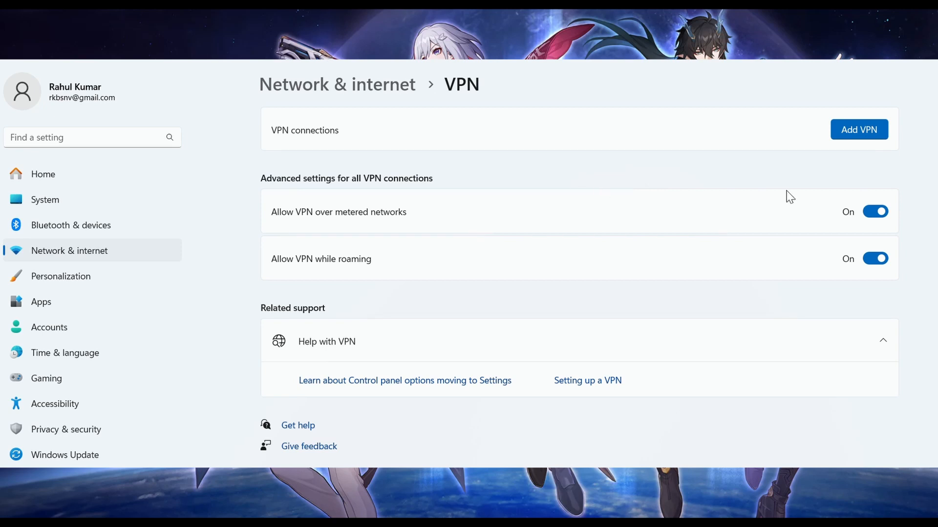
{"action": "left_click", "coordinate": [875, 211]}
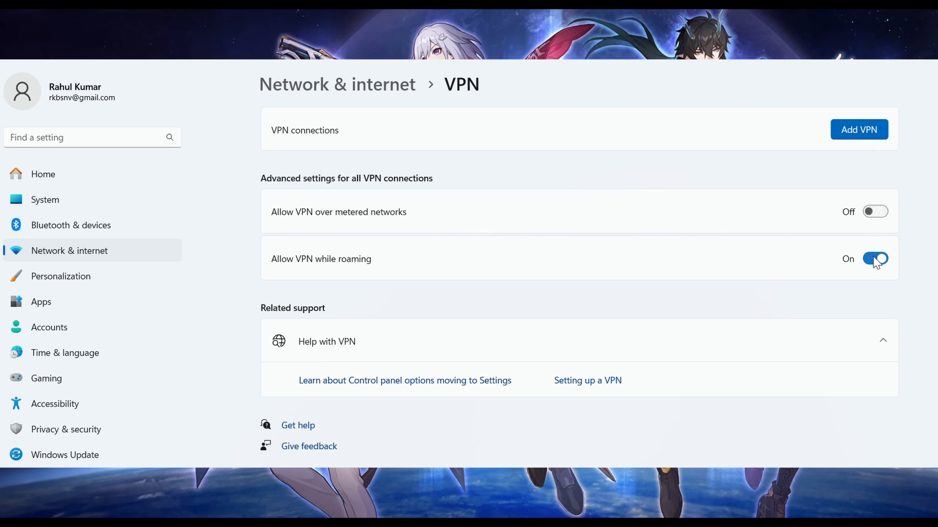
{"action": "left_click", "coordinate": [874, 259]}
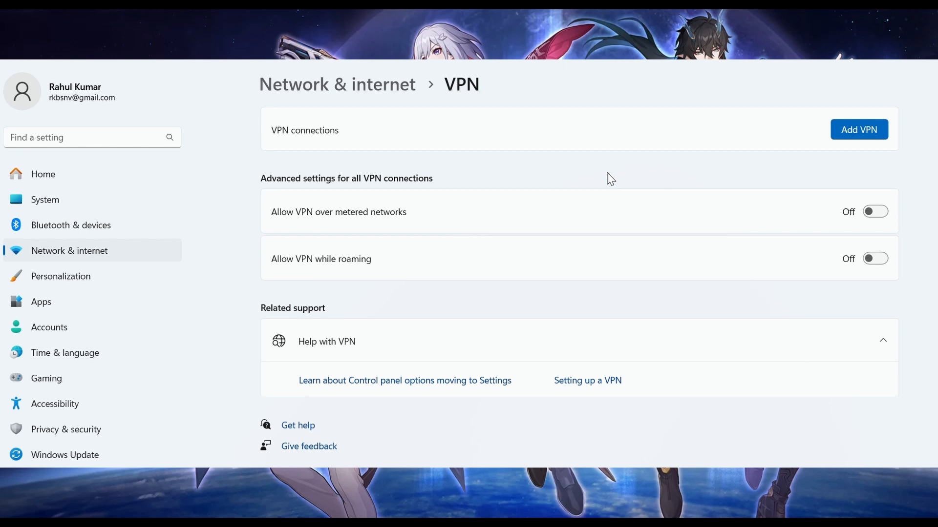